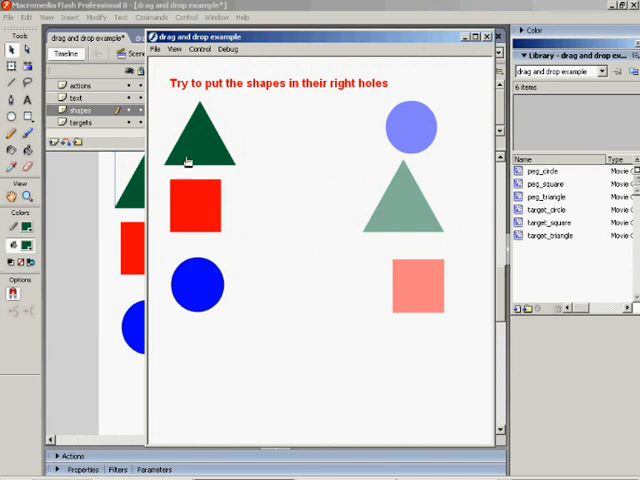
- Drag the green triangle across the red square and line it up with its triangle hole
drag(196, 136, 204, 192)
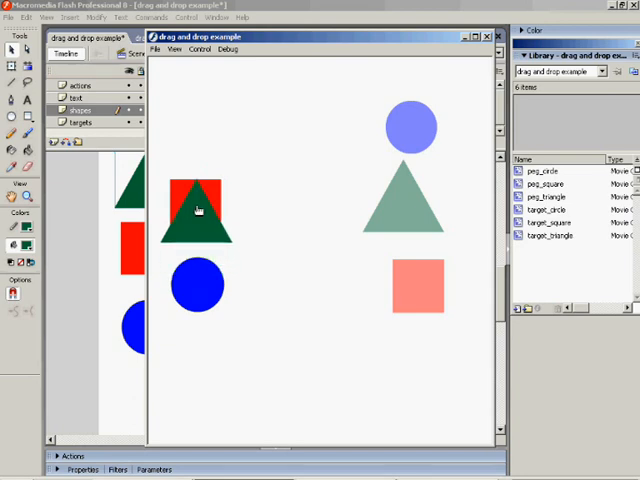
drag(196, 210, 356, 190)
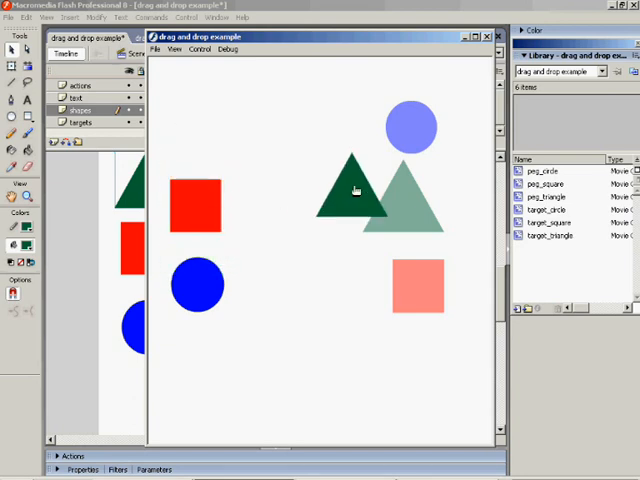
drag(356, 184, 384, 184)
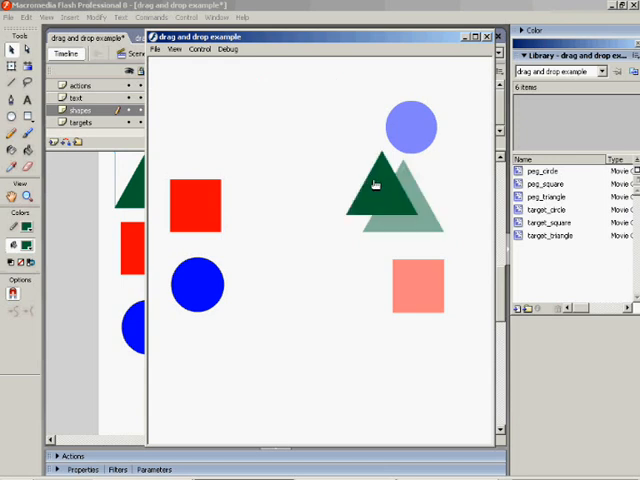
drag(384, 196, 196, 116)
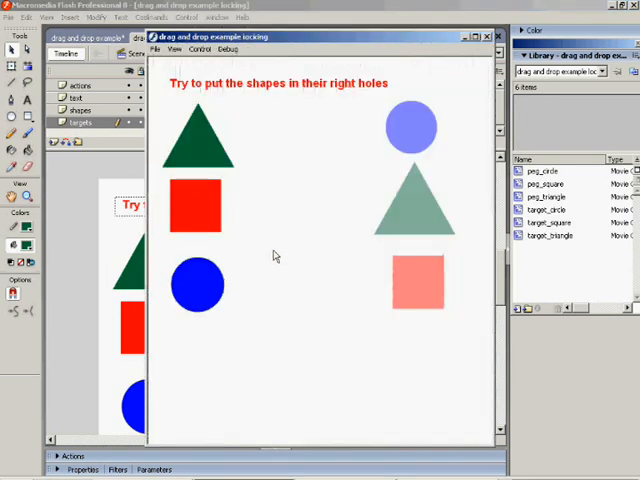
- Drop a shape in a wrong spot so 'Sorry, try again' shows, then close the preview
drag(196, 136, 200, 270)
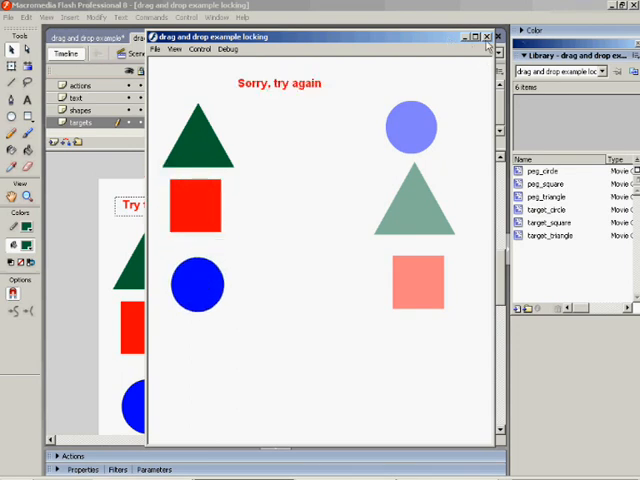
click(484, 36)
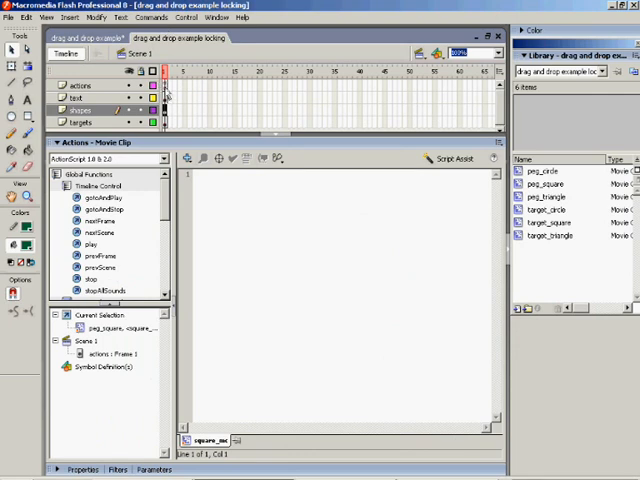
- Show frame 1's script and scroll through the onPress/onRelease handlers with swapDepths and x/y reset
click(78, 84)
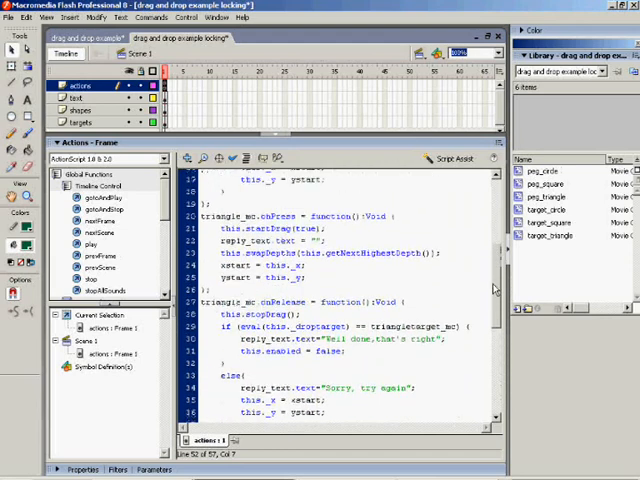
scroll(up, 3)
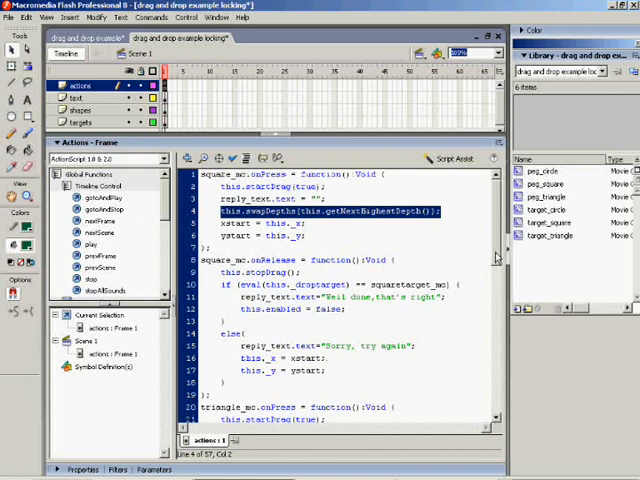
scroll(down, 3)
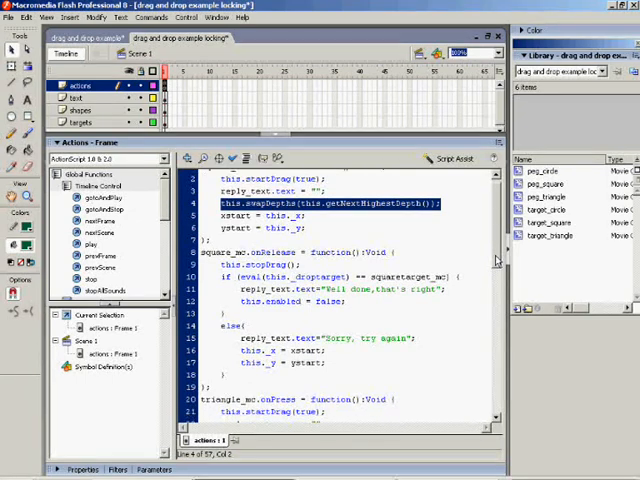
scroll(down, 3)
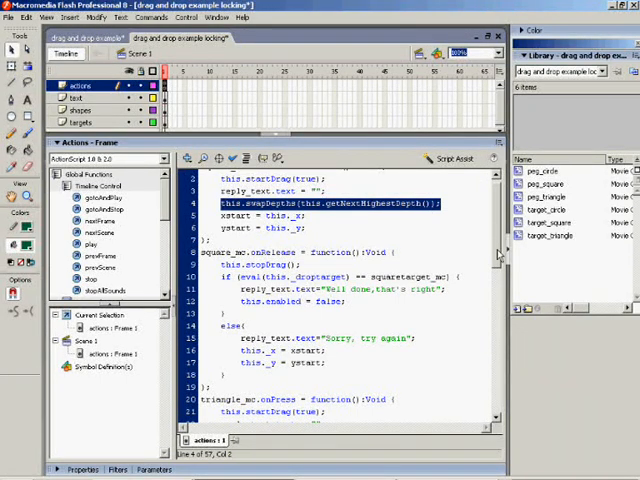
scroll(down, 3)
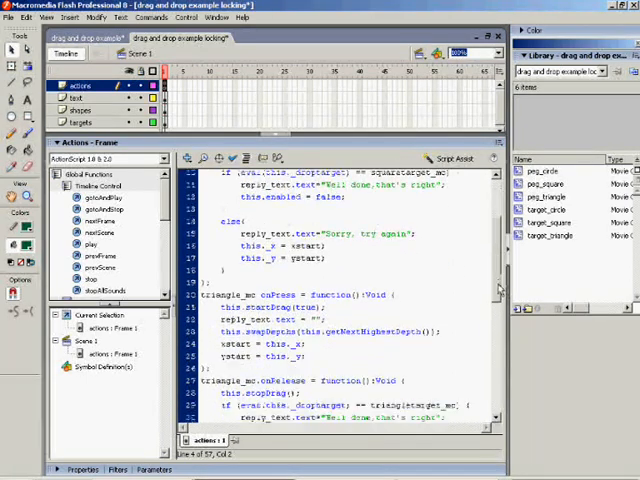
scroll(down, 3)
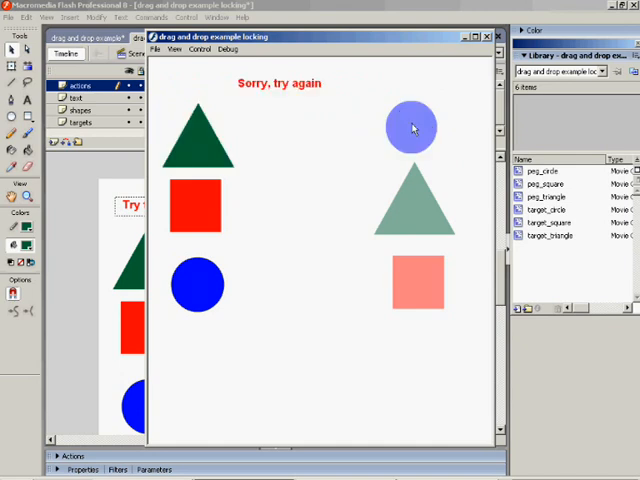
- Place the green triangle in its hole, then drop the red square wrongly so it snaps back
drag(410, 128, 404, 126)
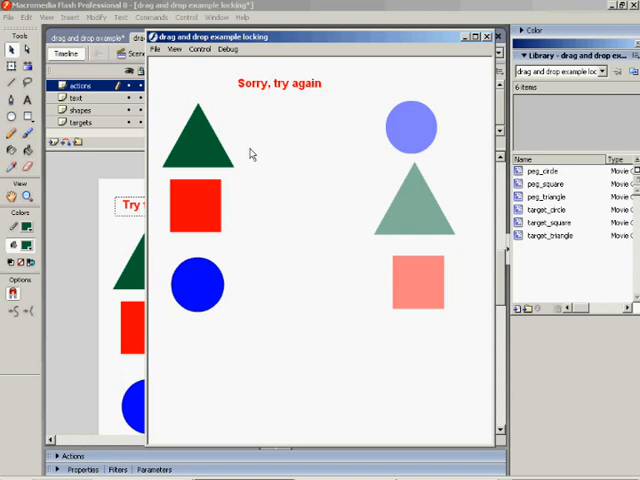
drag(196, 140, 444, 200)
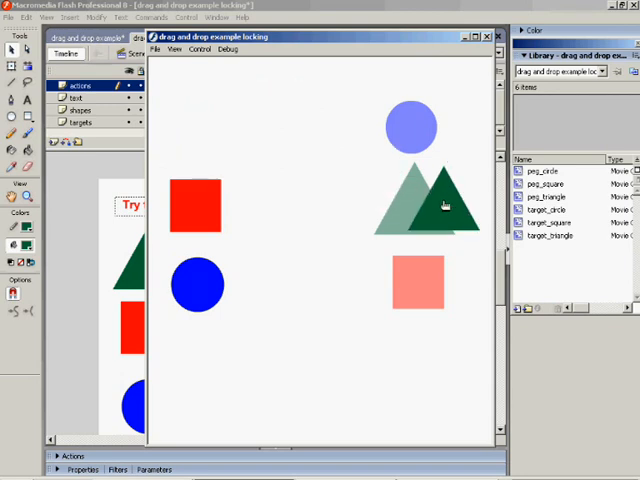
drag(436, 204, 412, 200)
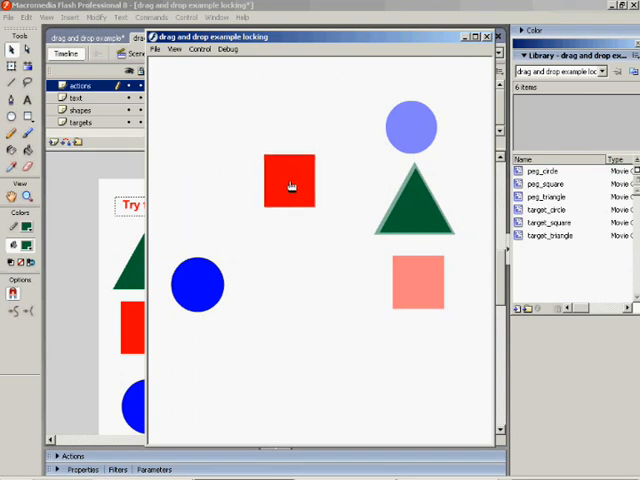
drag(290, 180, 196, 204)
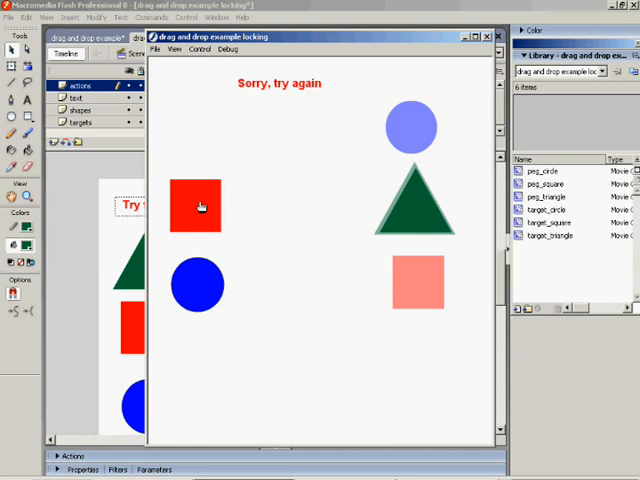
- Place the red square and blue circle in their holes until 'Well done' appears, then close the preview
drag(196, 204, 420, 284)
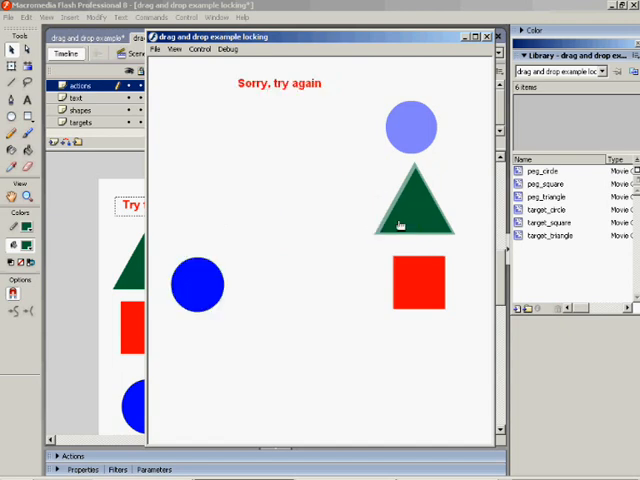
mouse_move(202, 184)
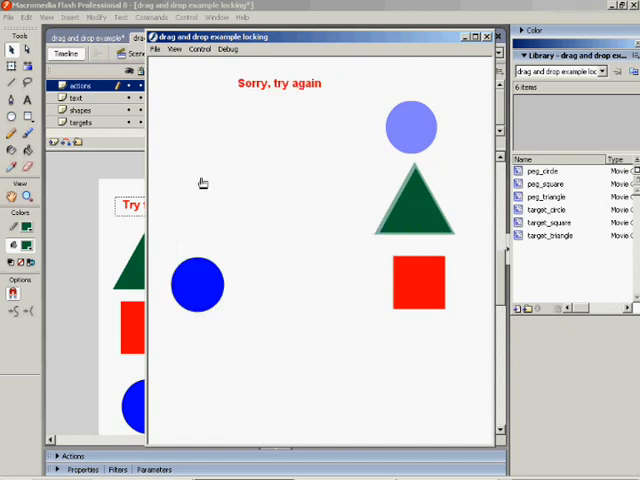
drag(192, 284, 416, 128)
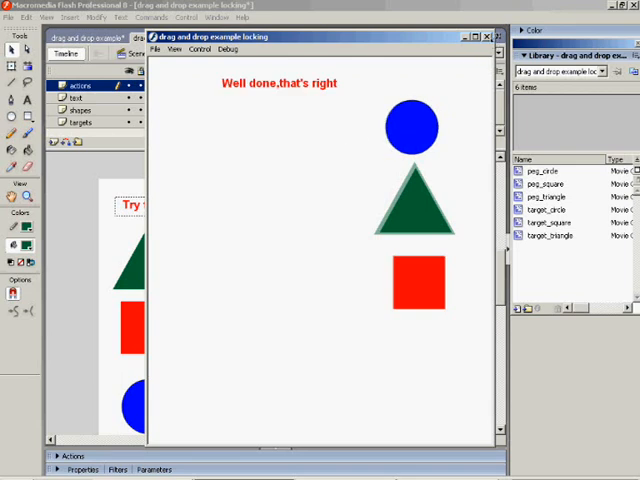
click(488, 36)
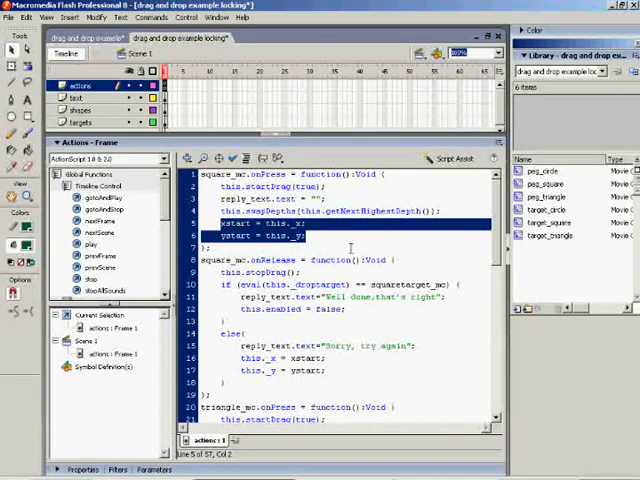
- Scroll the frame 1 script to the square_mc onPress xstart/ystart lines
scroll(down, 3)
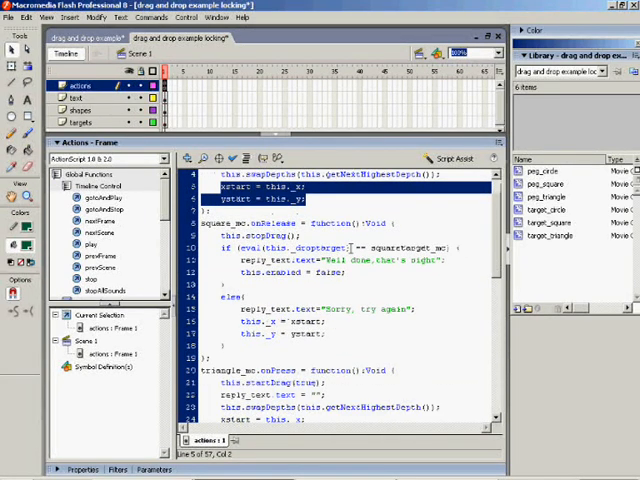